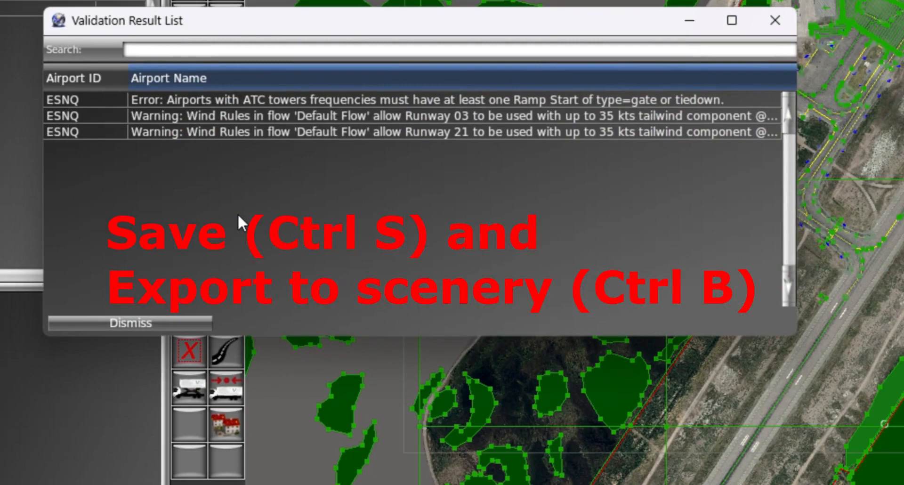
pyautogui.moveTo(285, 227)
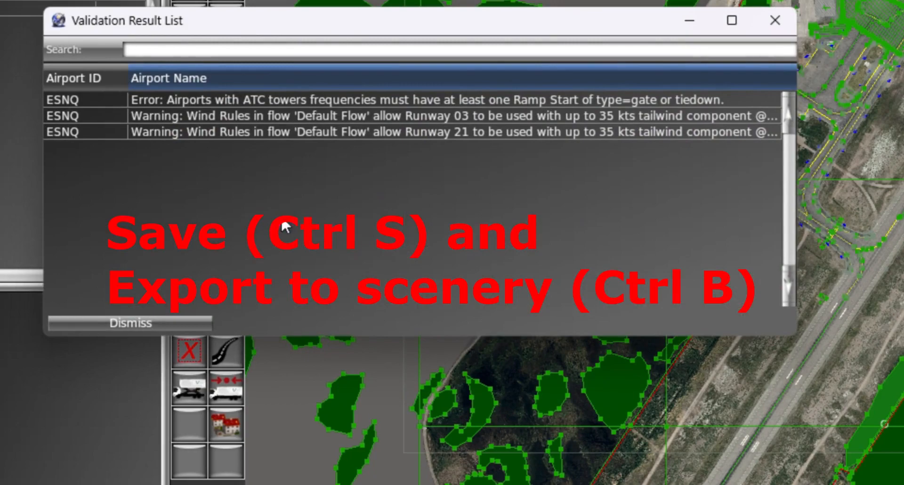
pyautogui.moveTo(795, 242)
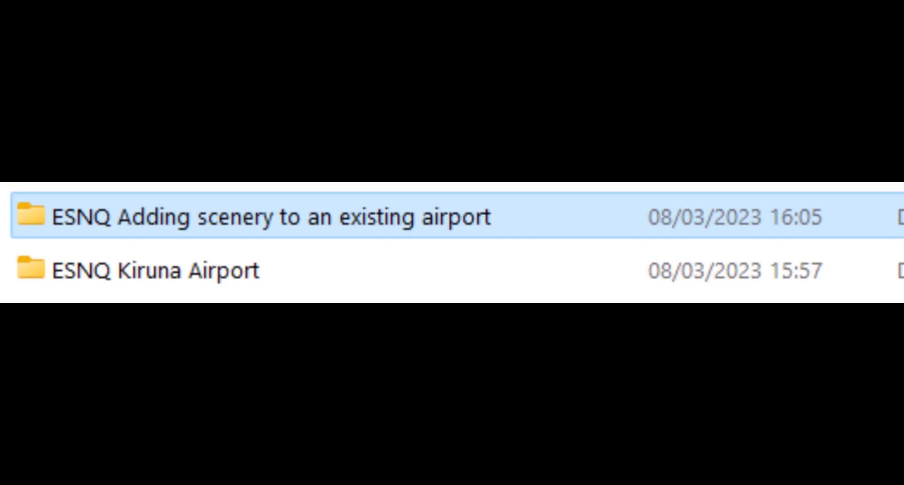
# Step: Load the existing-airport scenery project's earth.wed.xml into WED and zoom toward Kiruna
pyautogui.doubleClick(269, 218)
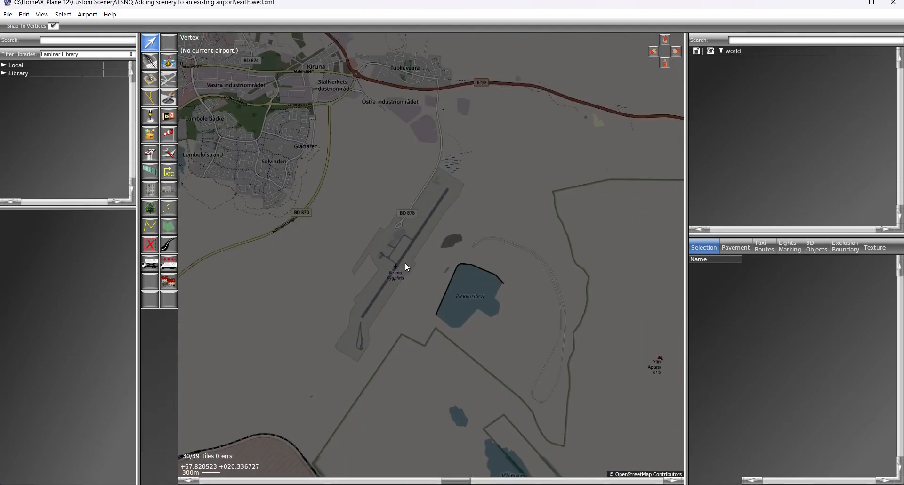
pyautogui.scroll(3)
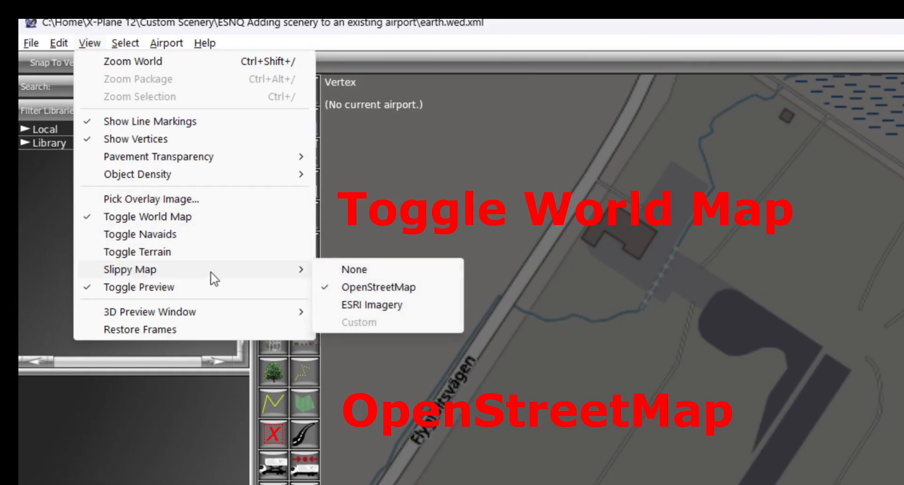
pyautogui.moveTo(375, 287)
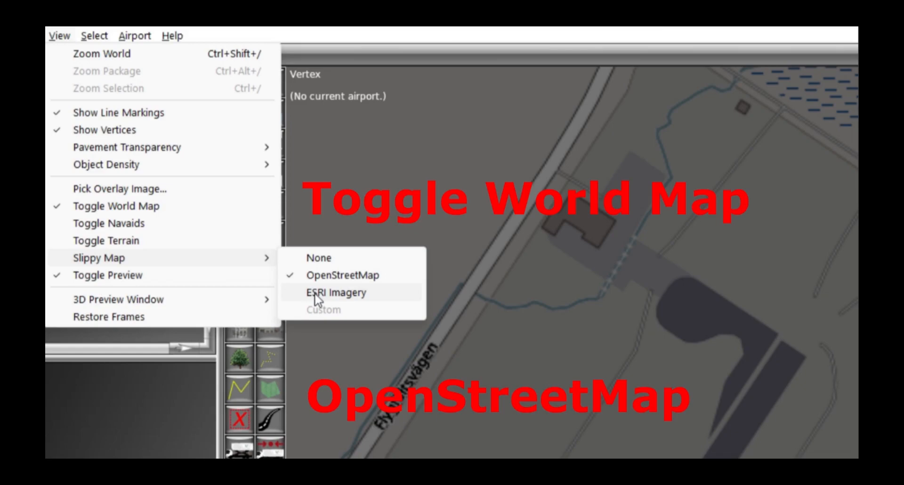
# Step: Zoom the OpenStreetMap background onto the terminal area along Flygfältsvägen
pyautogui.click(338, 292)
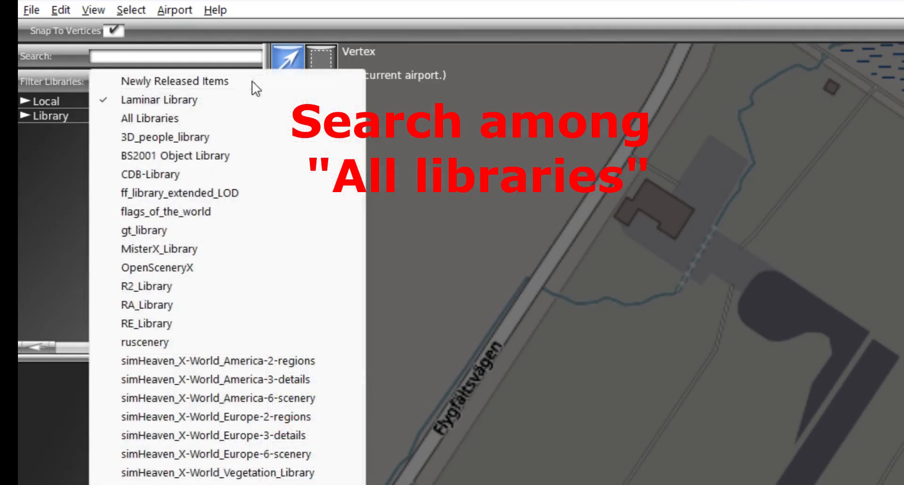
# Step: Search all libraries for 'simheaven/hou' and pick house_06x04x1.obj for placement
pyautogui.click(165, 118)
pyautogui.write('s')
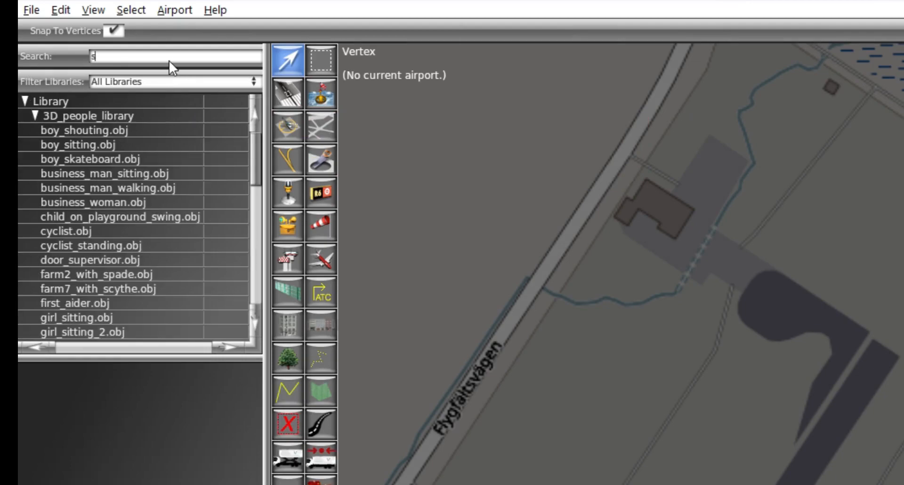
pyautogui.write('imhea')
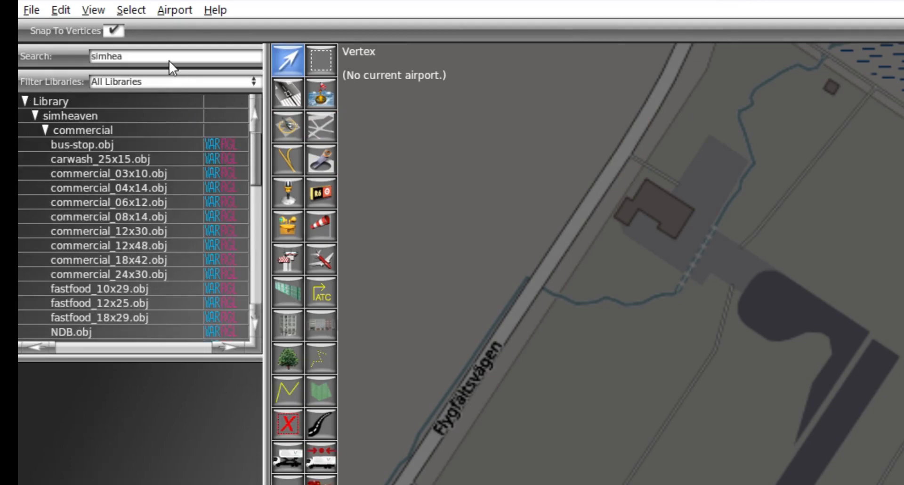
pyautogui.write('ven')
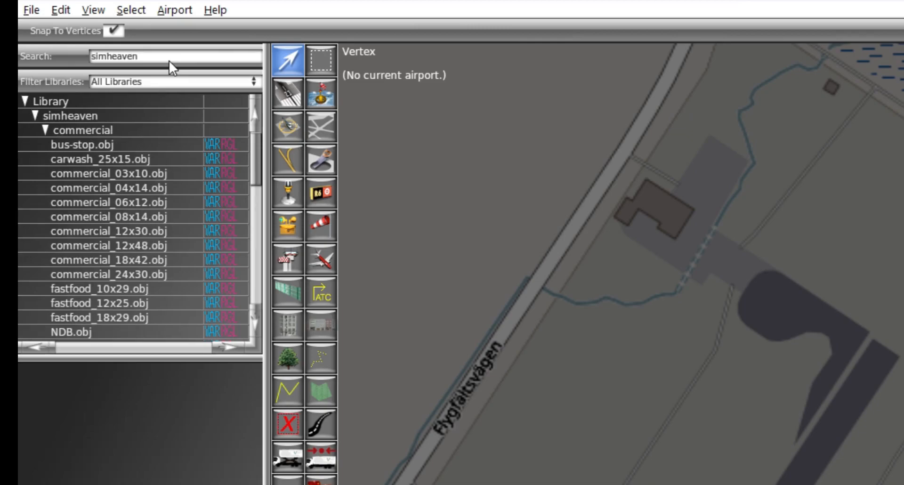
pyautogui.write('/')
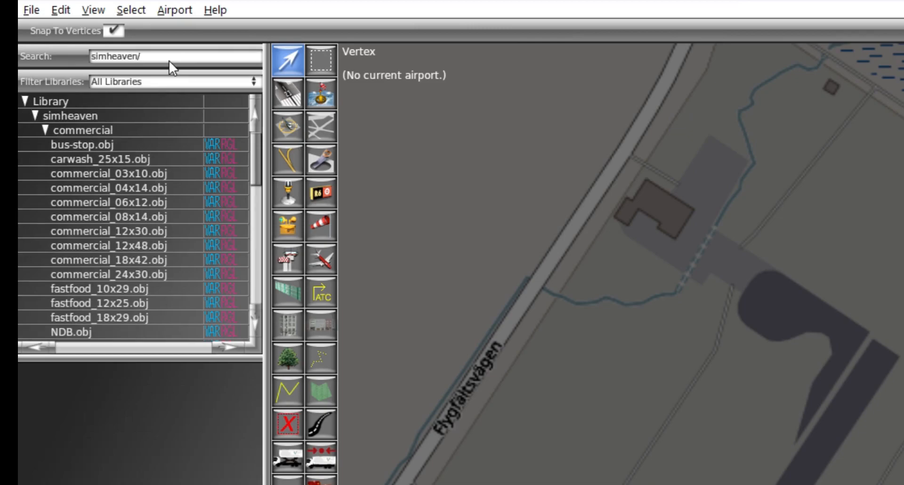
pyautogui.write('hou')
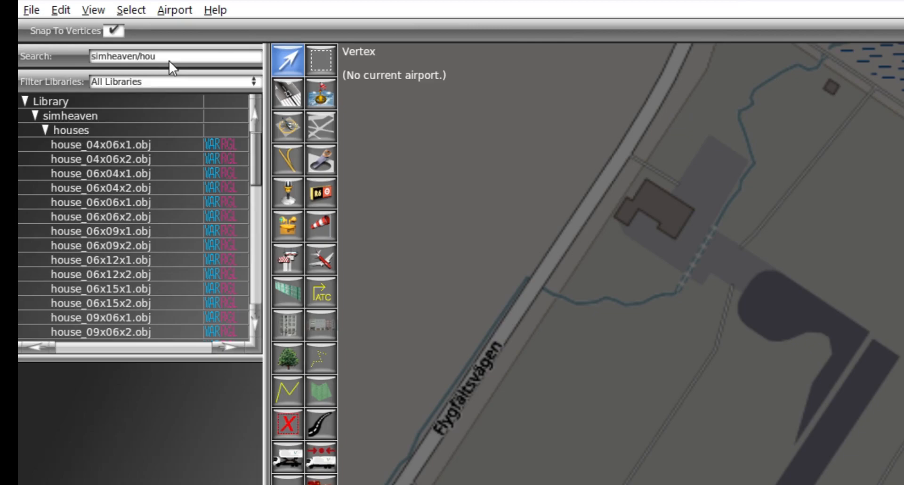
pyautogui.click(122, 172)
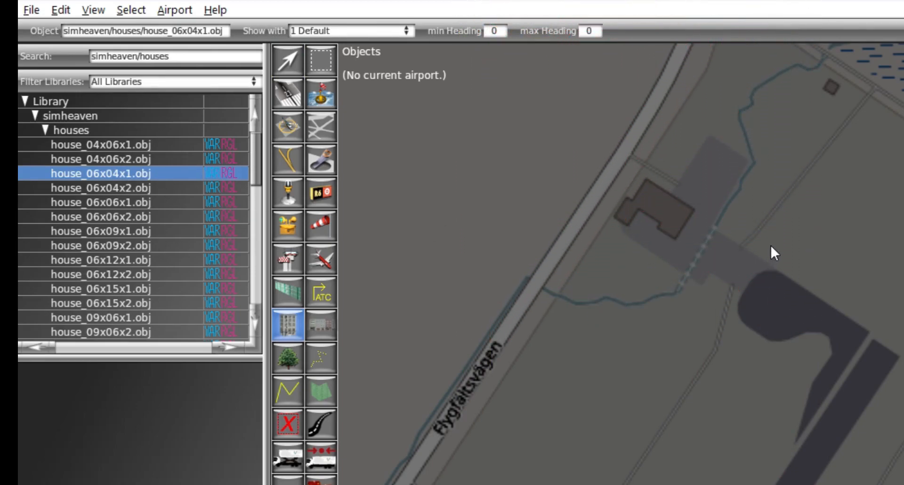
pyautogui.moveTo(772, 245)
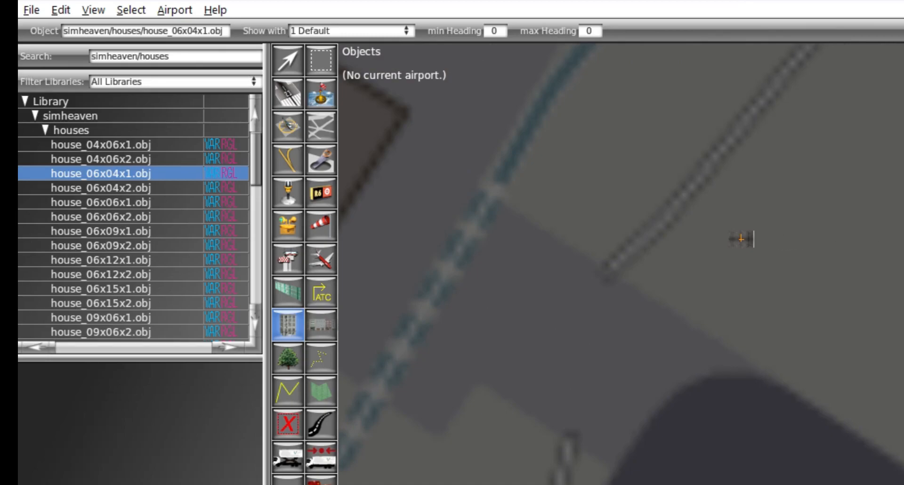
# Step: Search the library for 'crew' and pick Crew_male_a1.obj as the figure to place
pyautogui.tripleClick(144, 56)
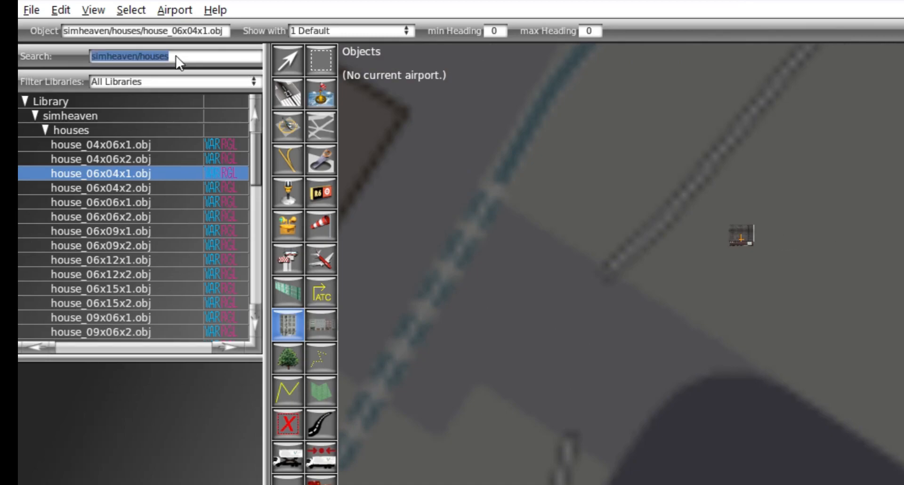
pyautogui.write('cre')
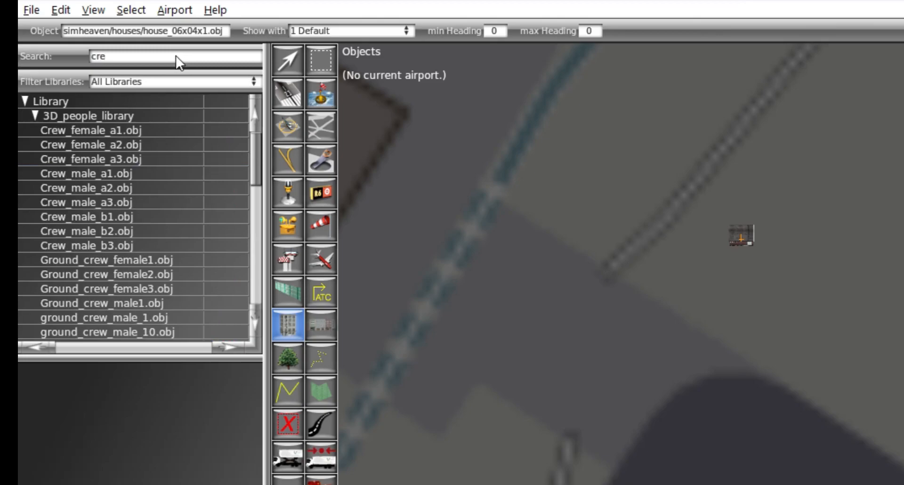
pyautogui.write('w')
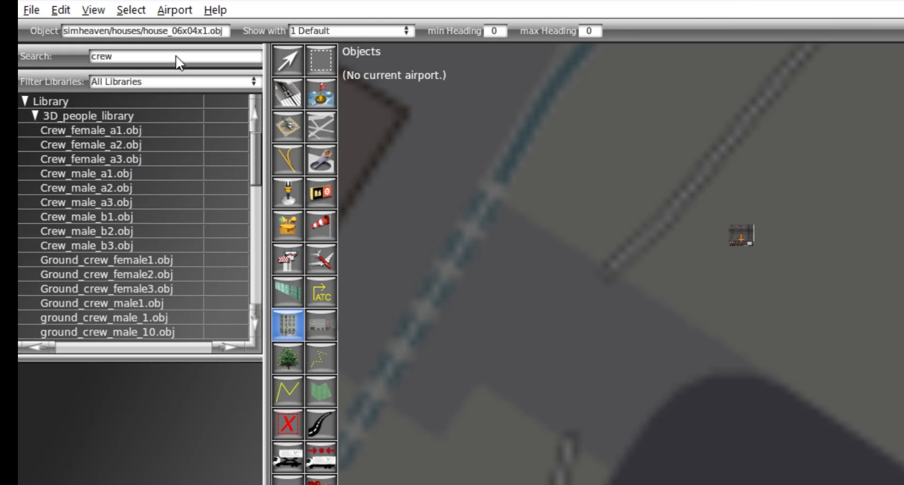
pyautogui.moveTo(76, 174)
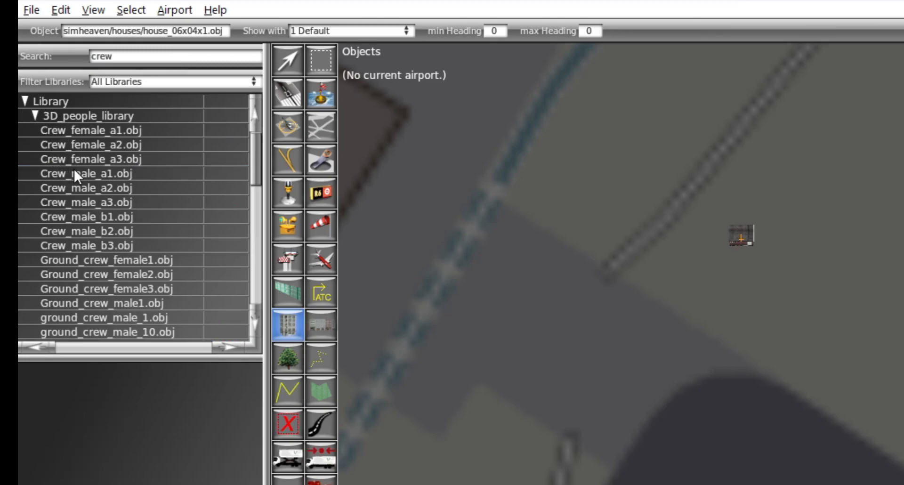
pyautogui.click(101, 173)
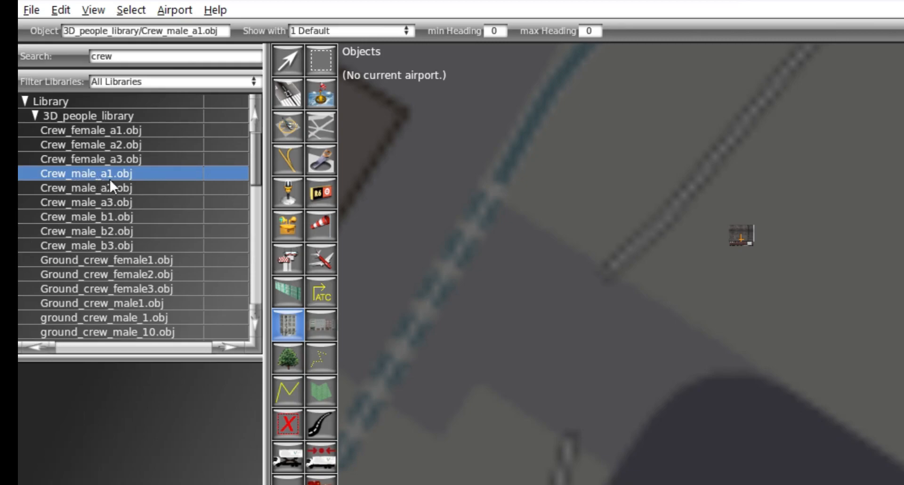
pyautogui.moveTo(795, 245)
pyautogui.write('forest')
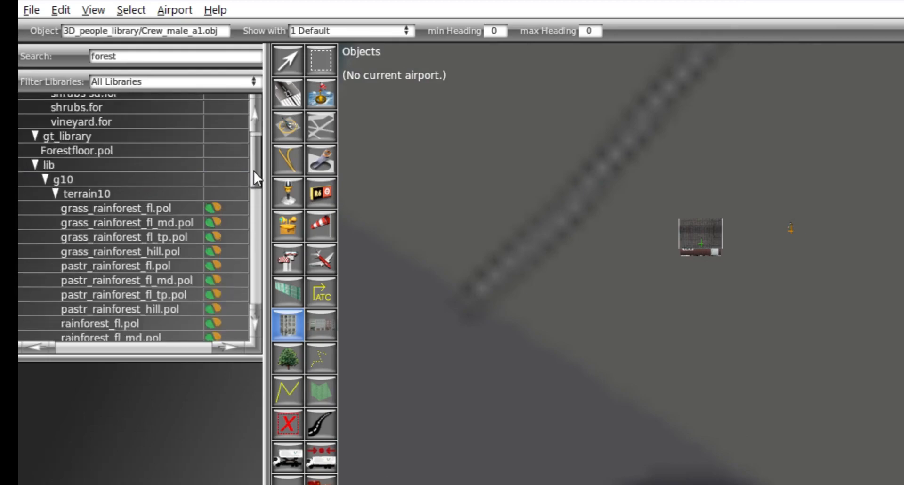
pyautogui.moveTo(224, 184)
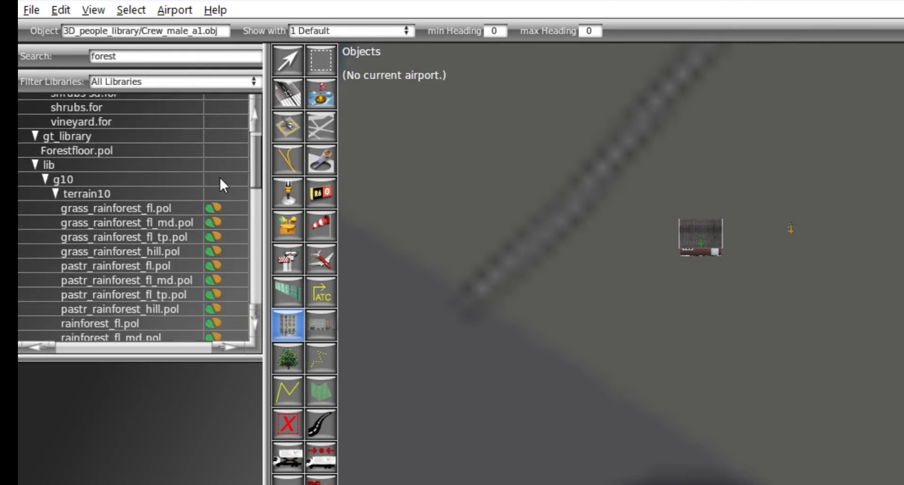
pyautogui.scroll(3)
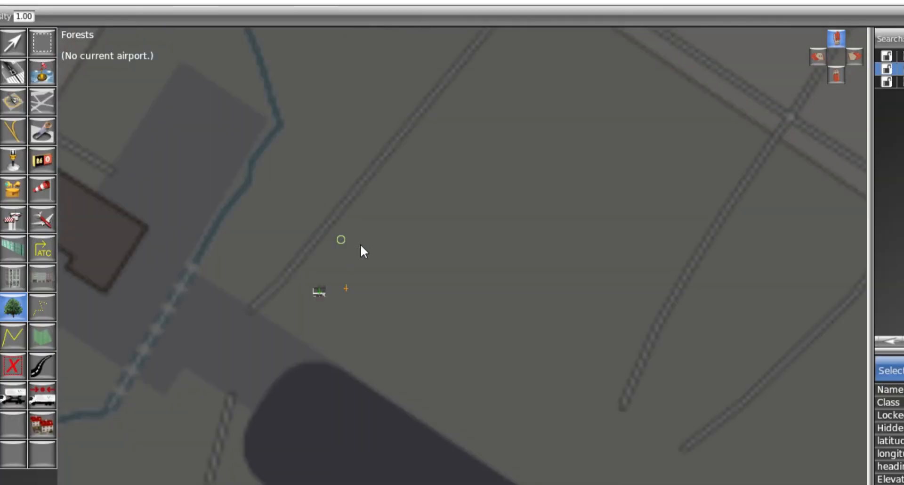
pyautogui.moveTo(469, 296)
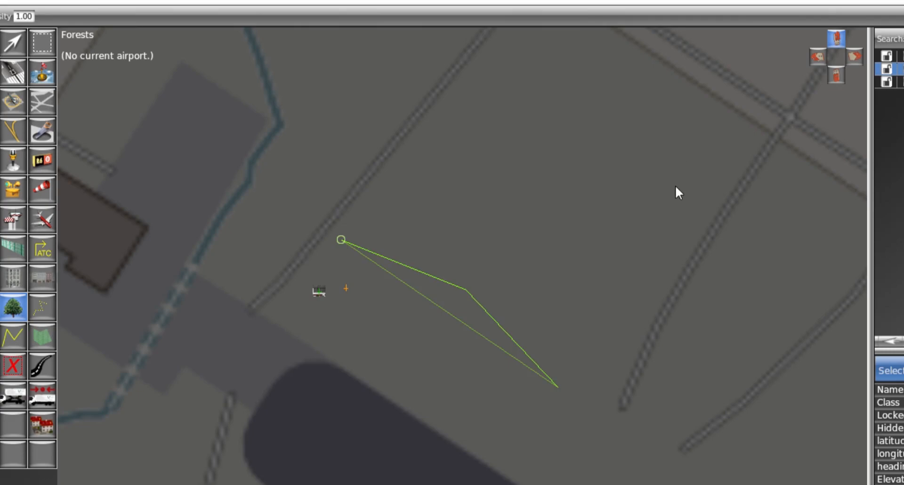
# Step: Finish the forest polygon's last corners between the roads and switch to the Exclusion Zone tool
pyautogui.click(484, 68)
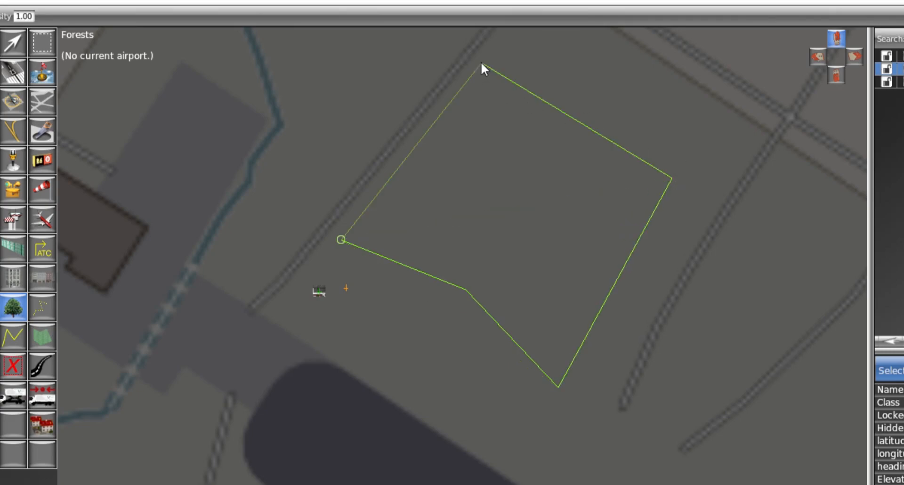
pyautogui.click(341, 241)
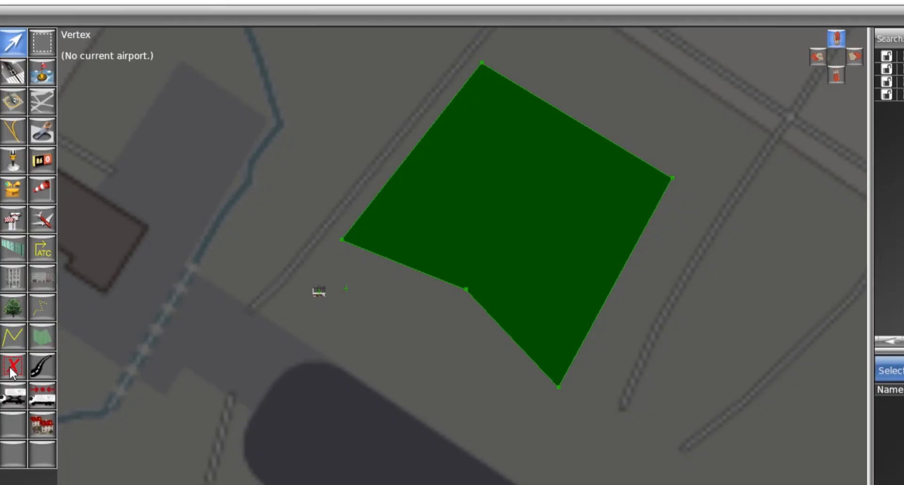
pyautogui.click(13, 366)
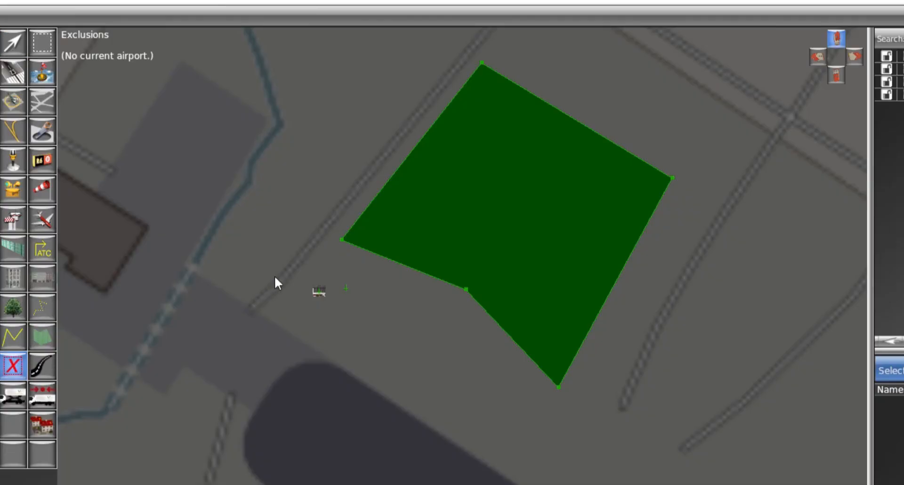
pyautogui.moveTo(300, 263)
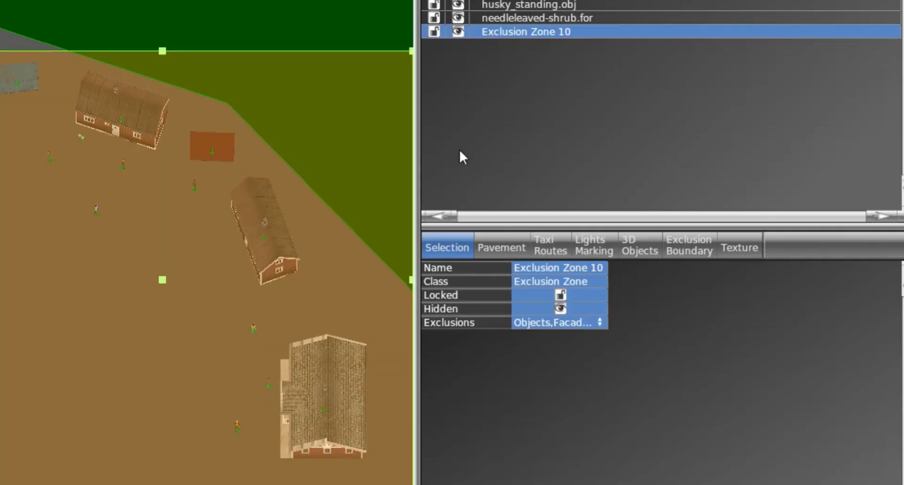
# Step: Draw the exclusion rectangle around the houses and people
pyautogui.click(558, 322)
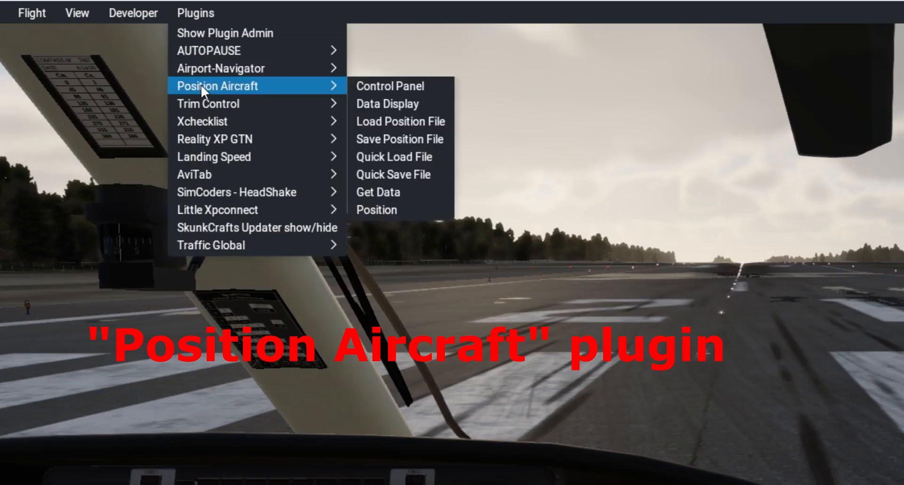
# Step: Load Kiruna.pad in the Position Aircraft control panel
pyautogui.click(390, 86)
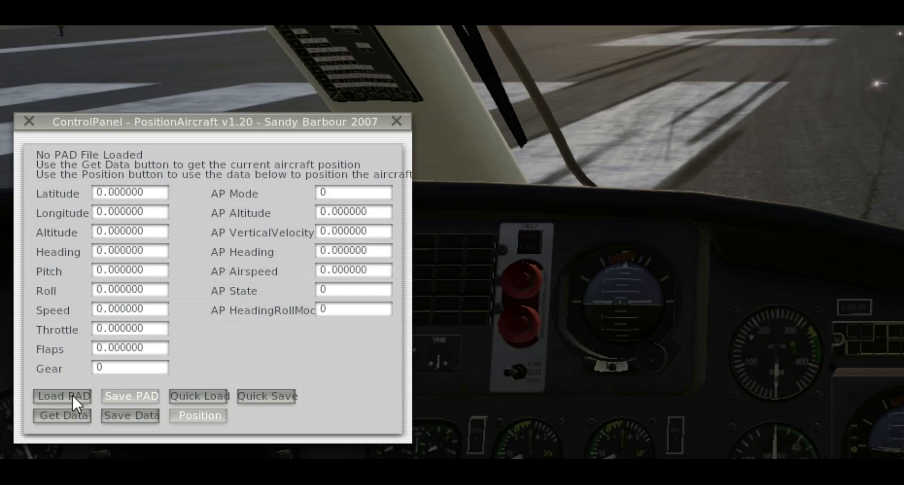
pyautogui.click(63, 396)
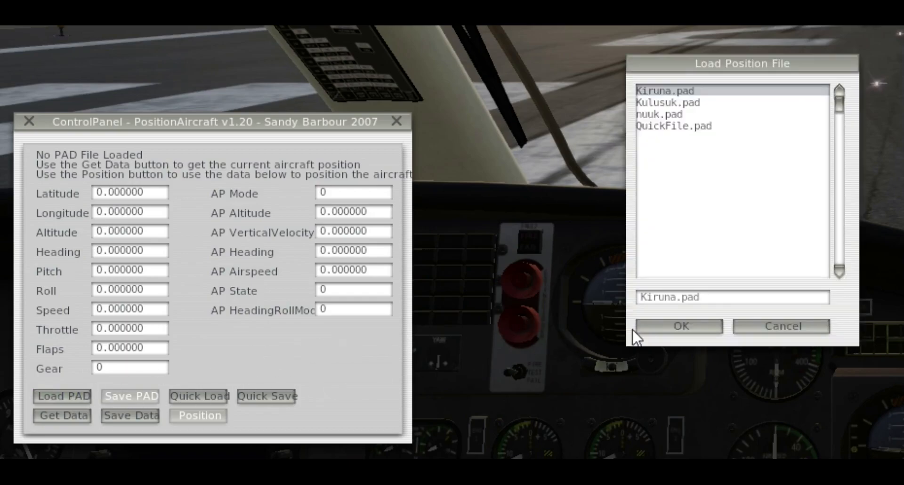
pyautogui.click(680, 326)
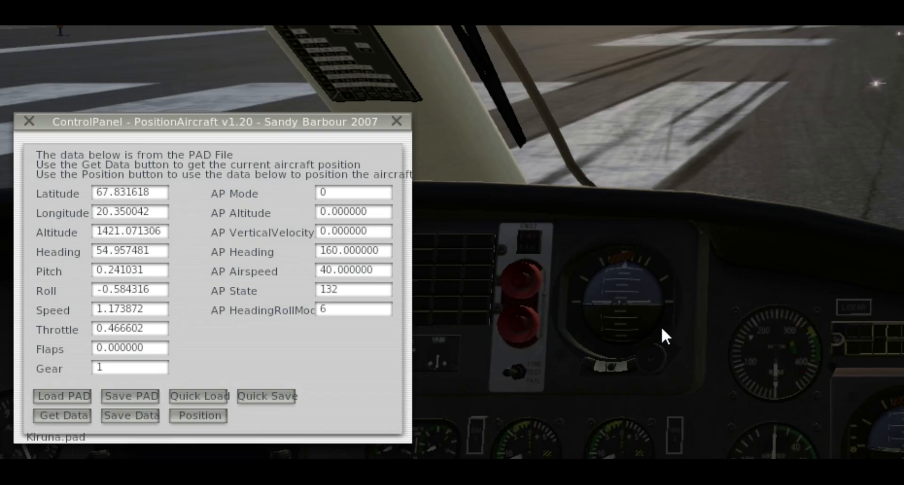
pyautogui.moveTo(242, 402)
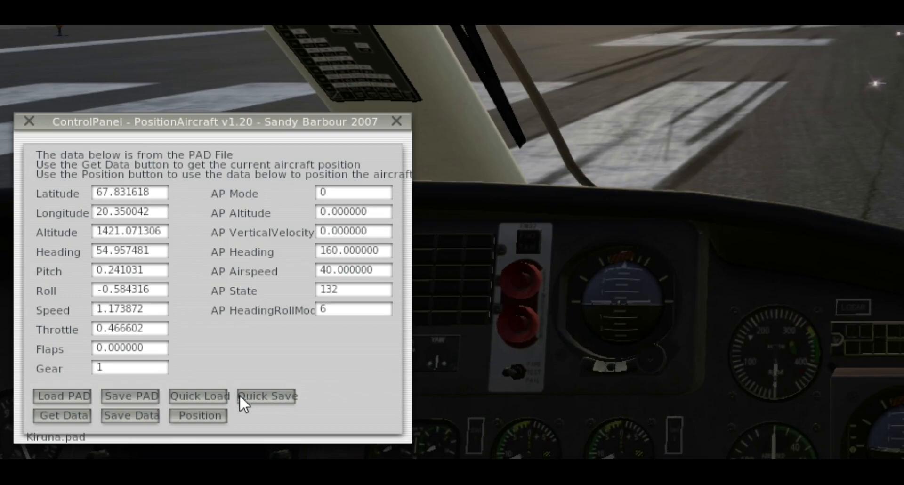
# Step: Move the aircraft to the loaded Kiruna position
pyautogui.click(198, 415)
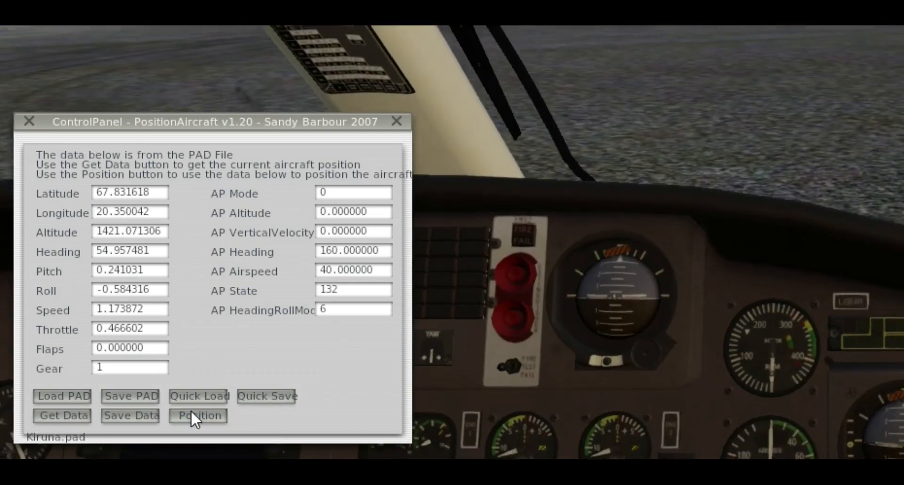
pyautogui.click(199, 417)
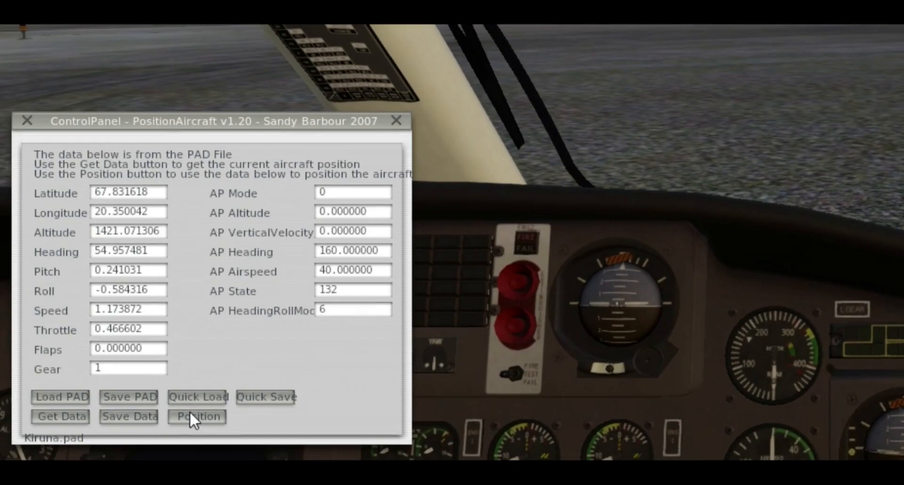